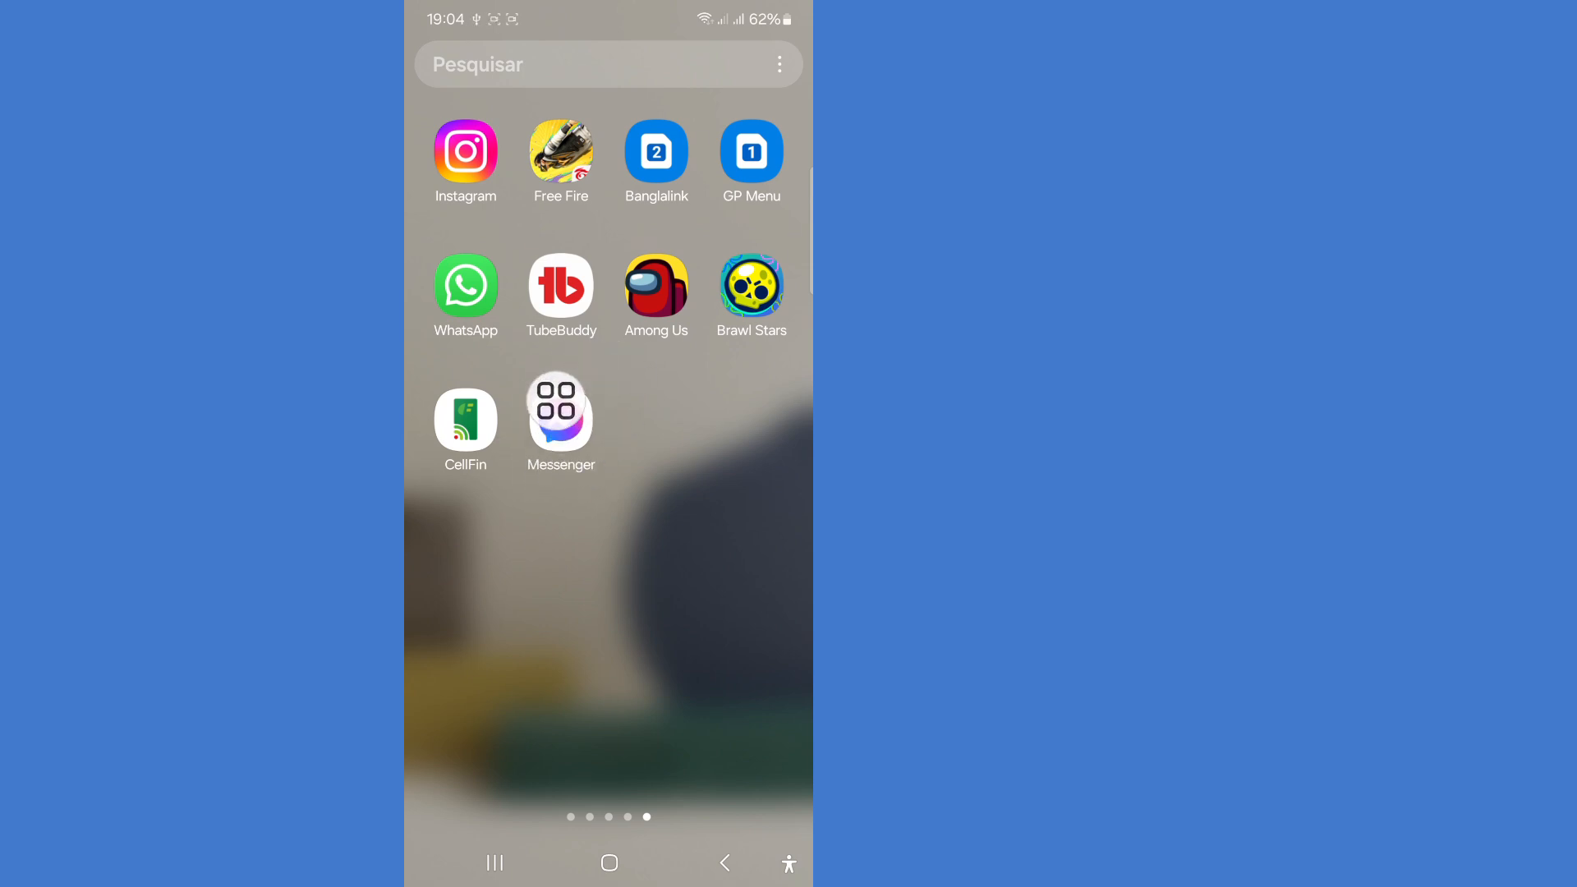
- Launch Messenger from the Android home screen to reach the chat list
click(560, 412)
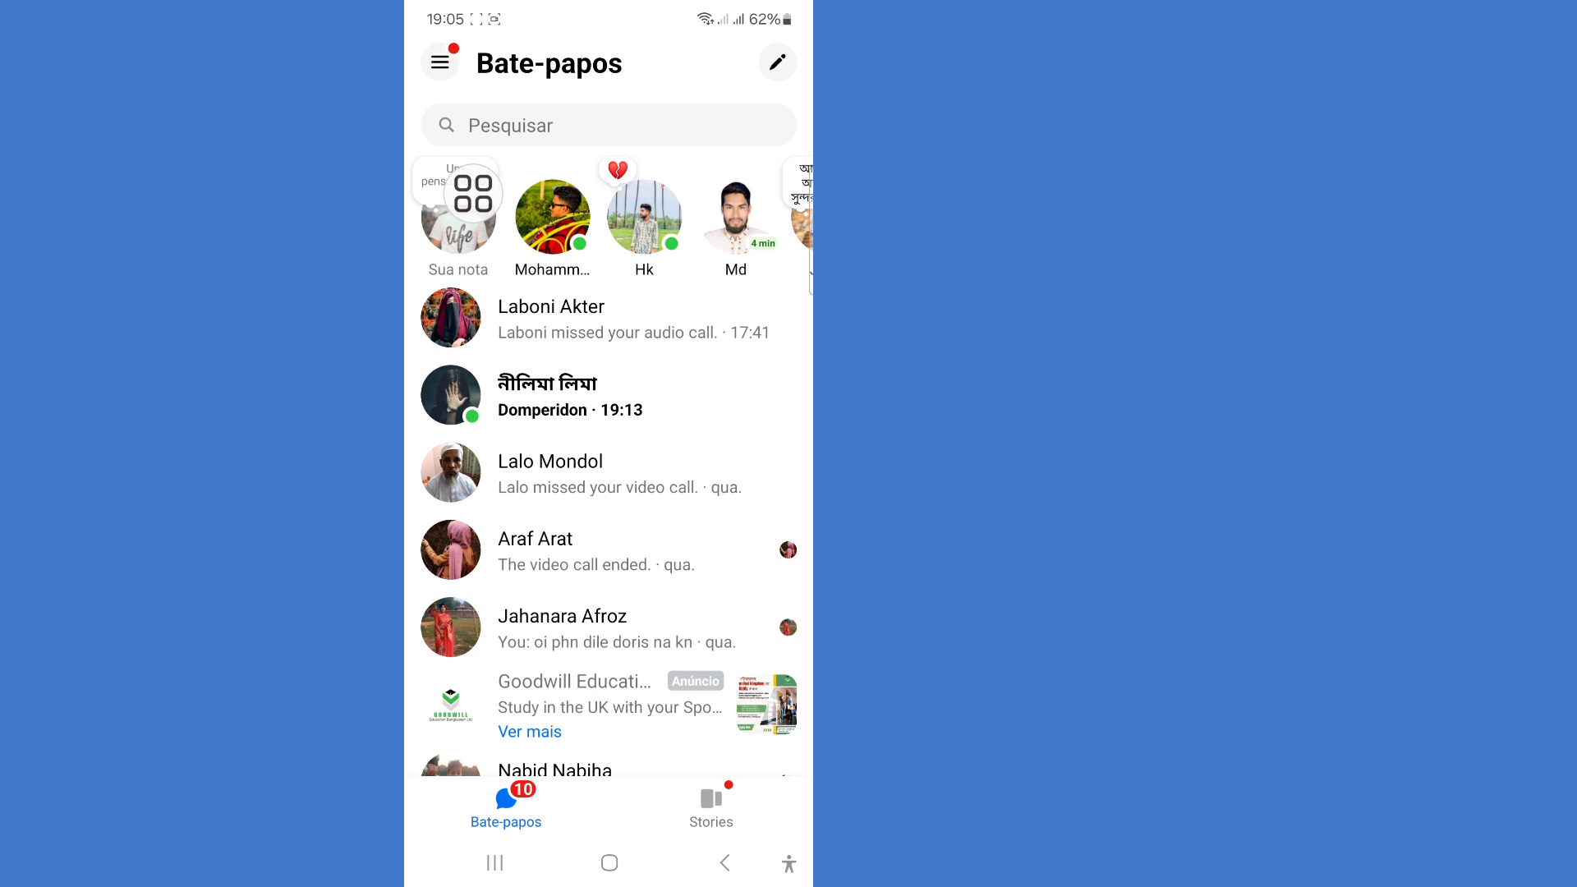
- Navigate from the chat list menu into the Privacidade e segurança settings page
click(440, 63)
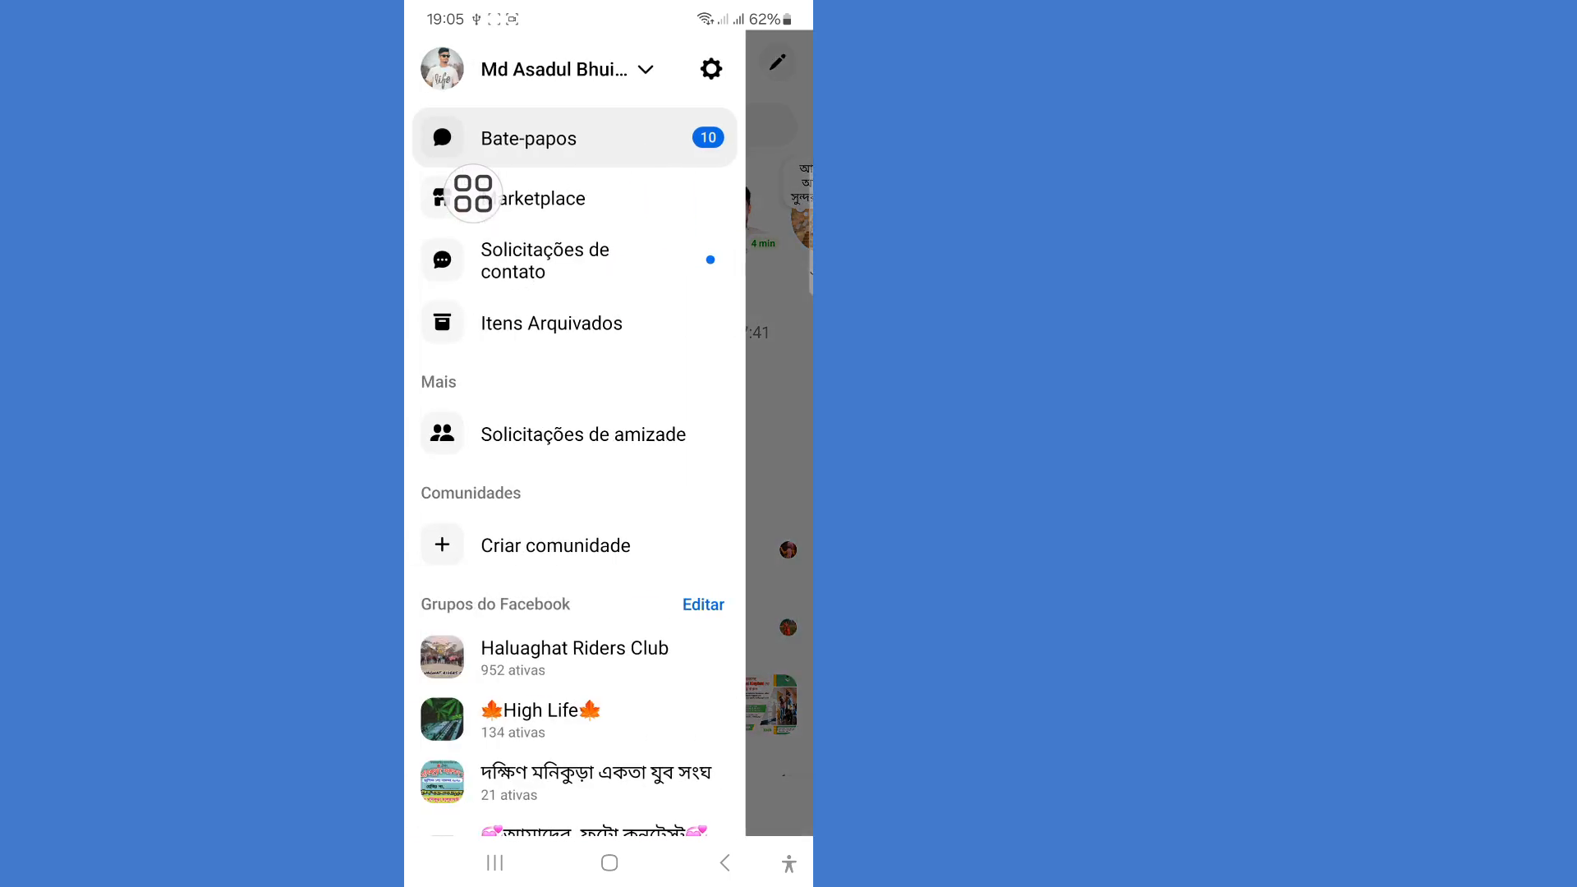
mouse_move(521, 161)
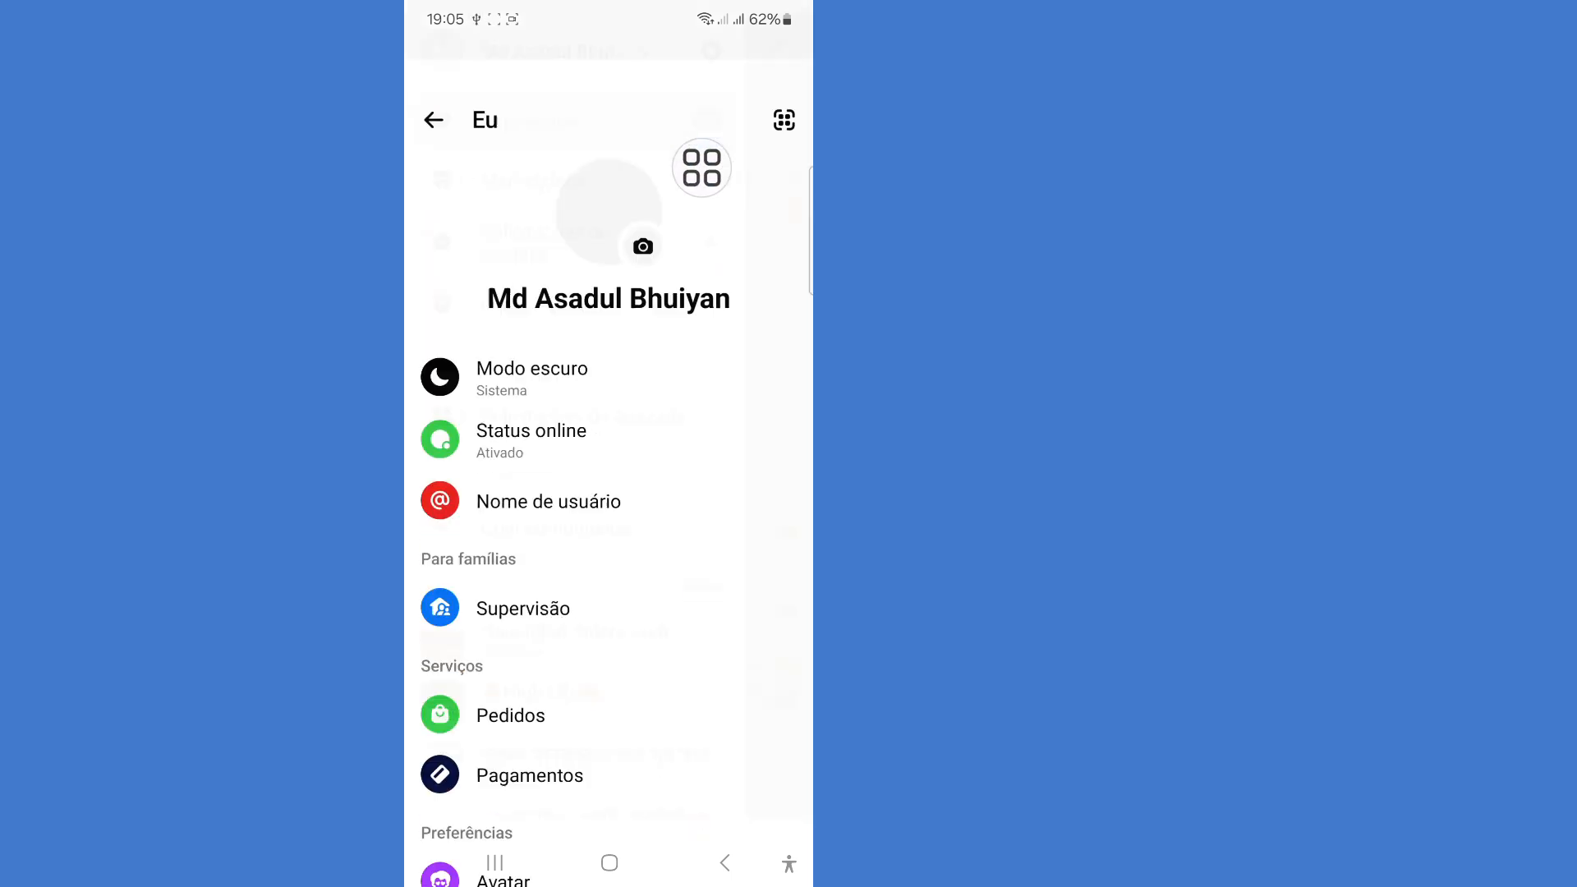
scroll(down, 3)
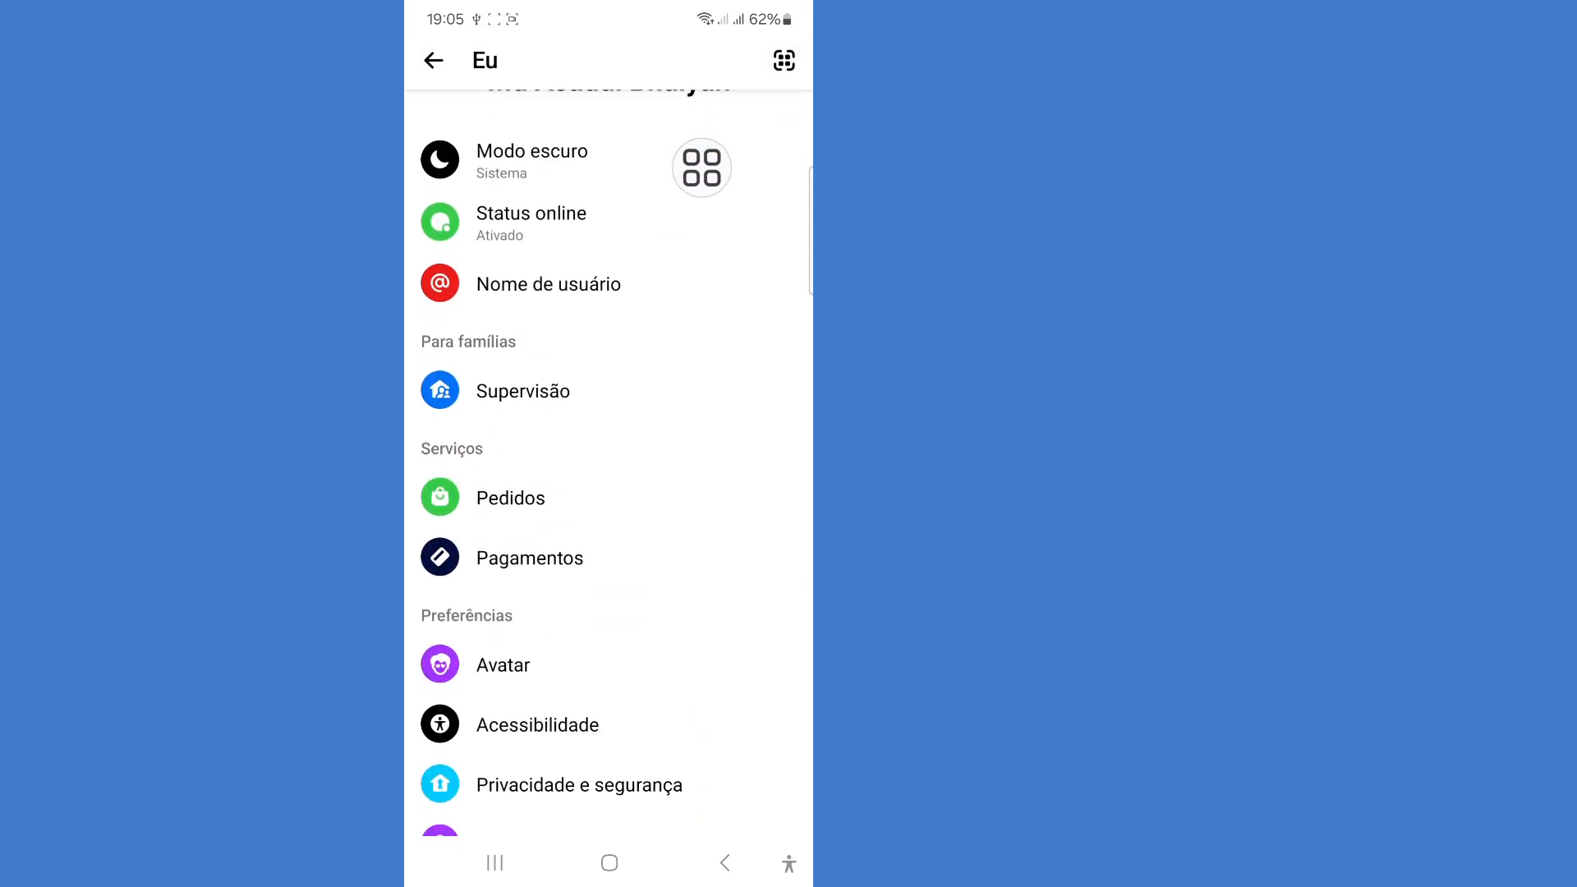
scroll(down, 3)
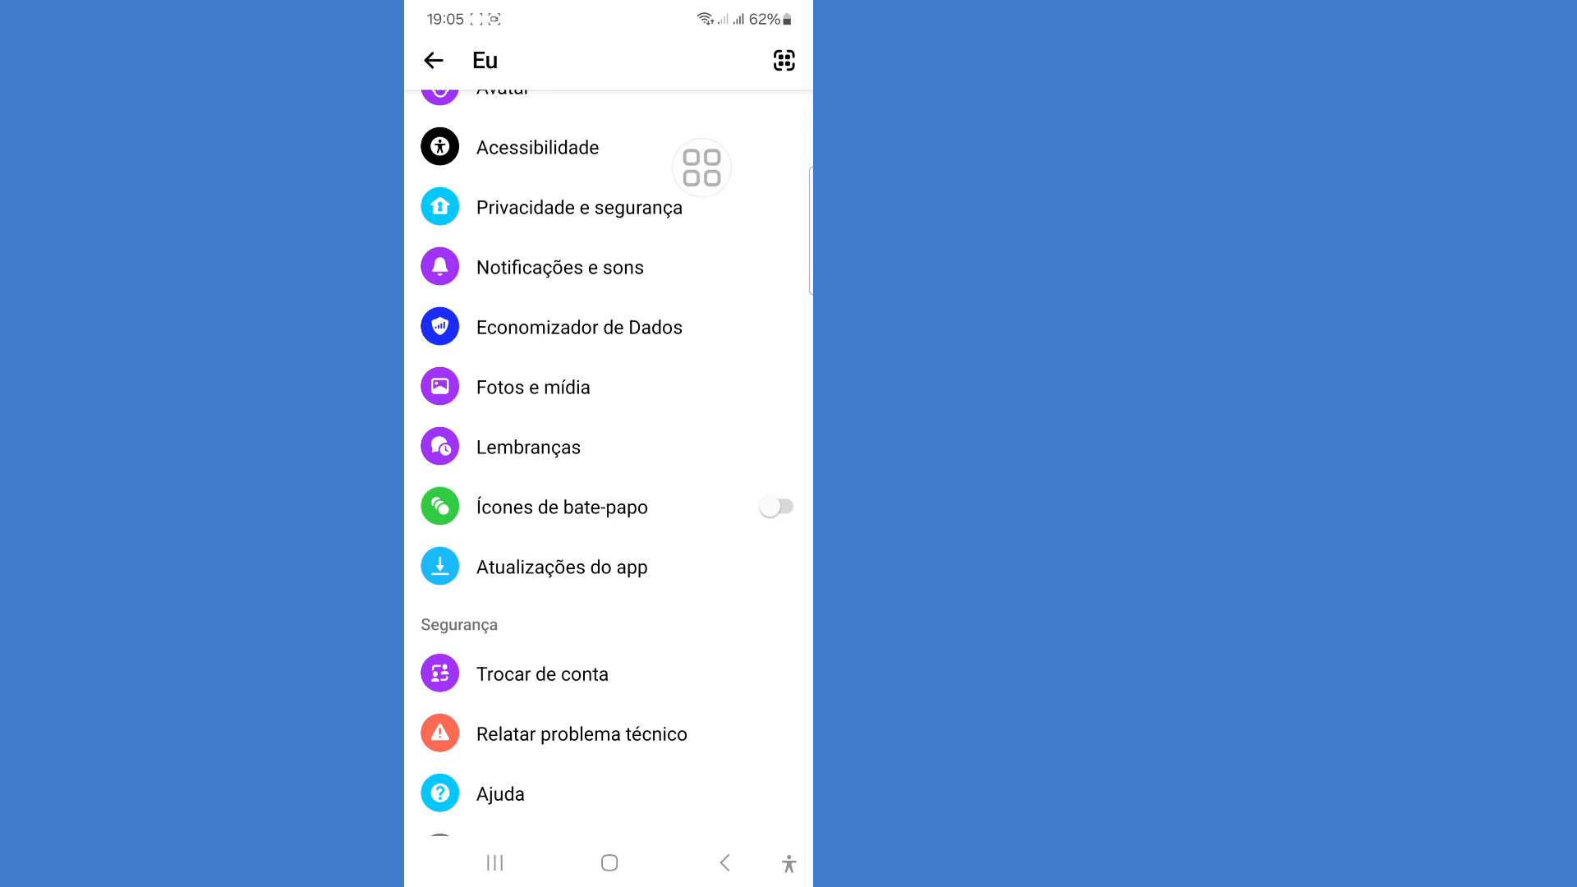
scroll(down, 3)
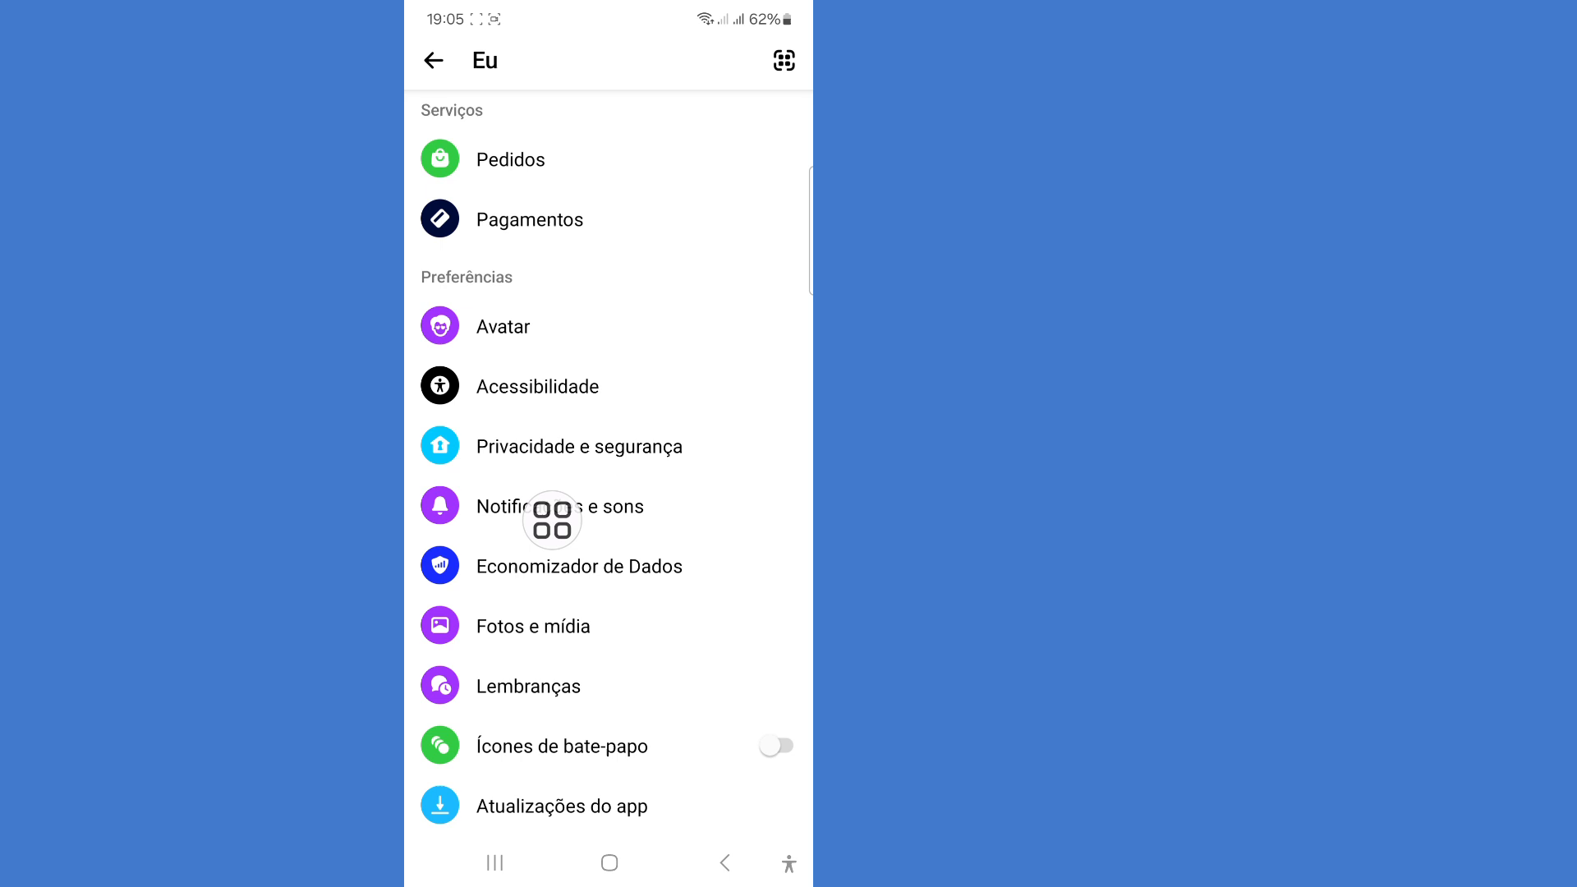
click(578, 447)
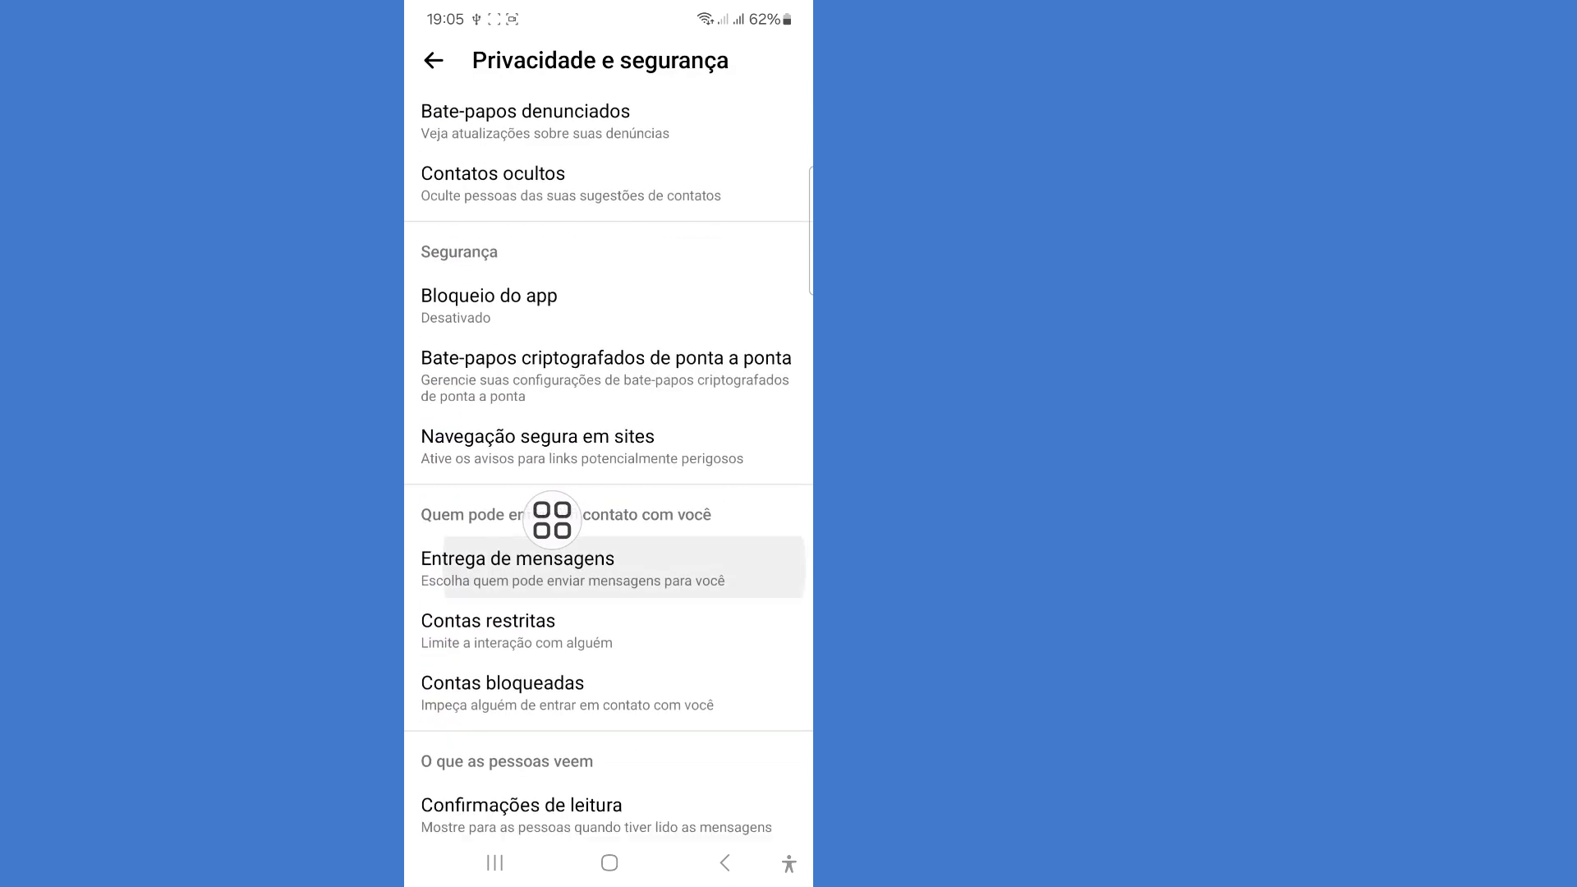
- Reach the Bate-papos criptografados de ponta a ponta settings under Segurança
scroll(down, 3)
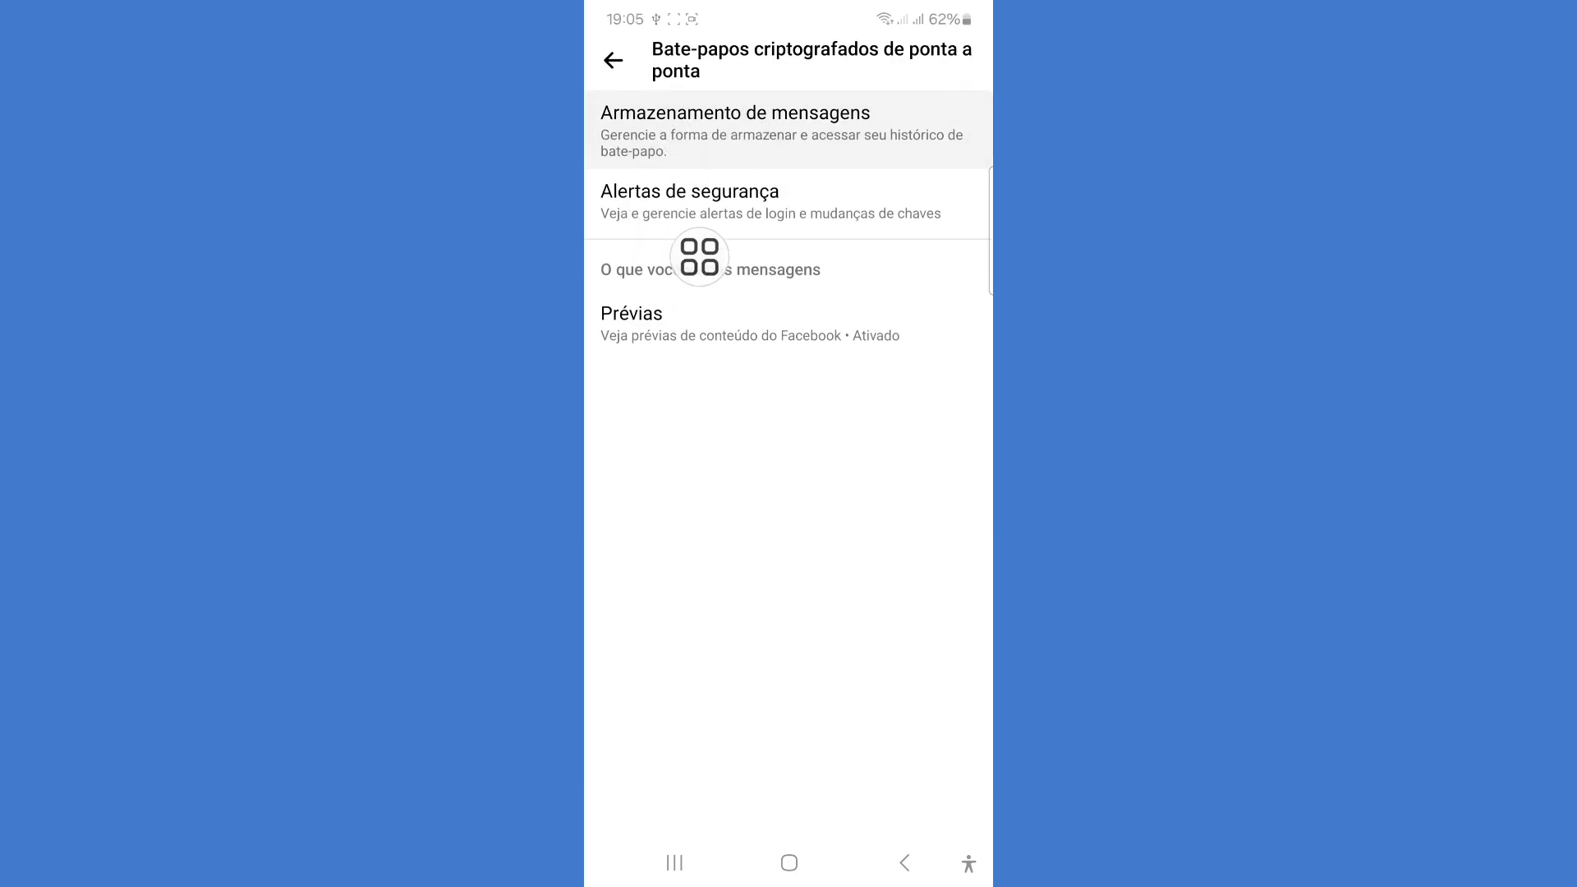
- Show the Armazenamento de mensagens page with chat history backup and restore options
click(700, 111)
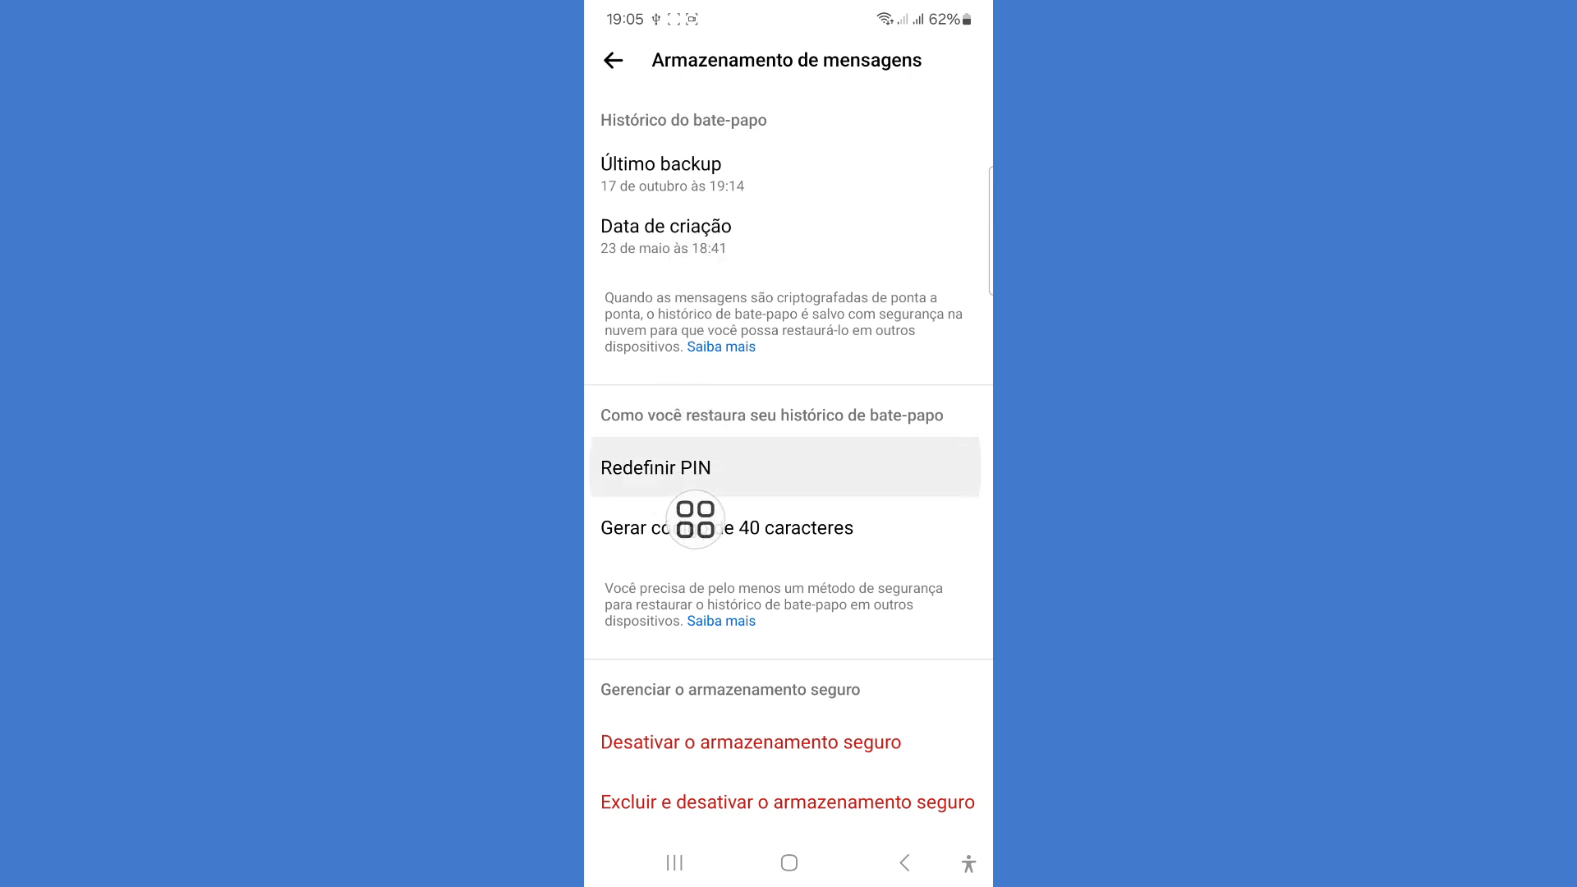
- Reset the chat history PIN with a new six-digit PIN, confirmed by the 'PIN criado' notice
click(656, 466)
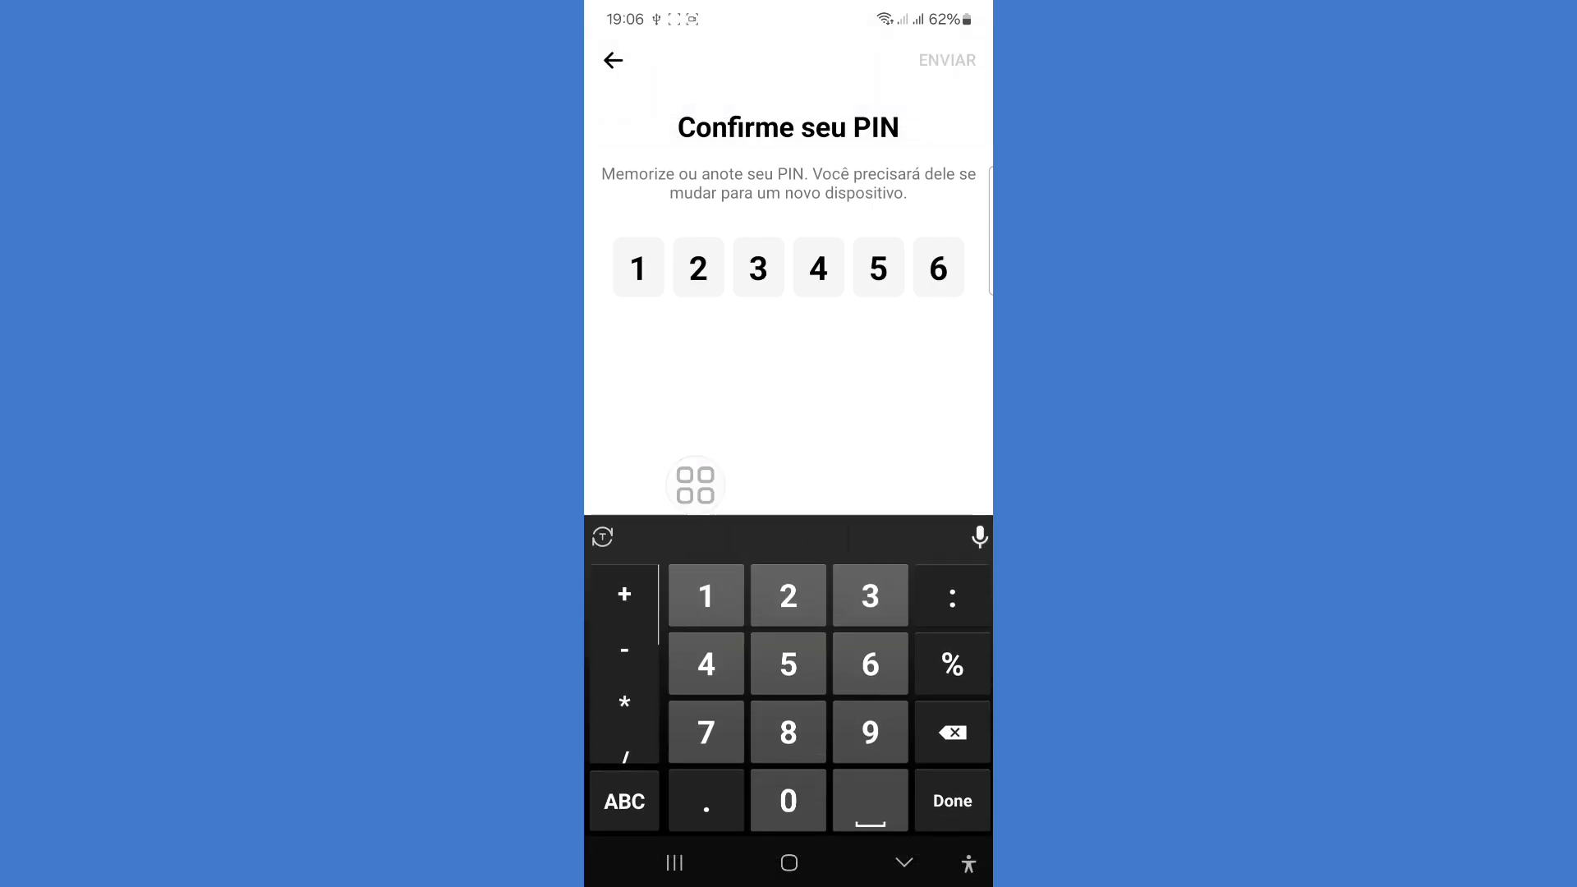
click(952, 800)
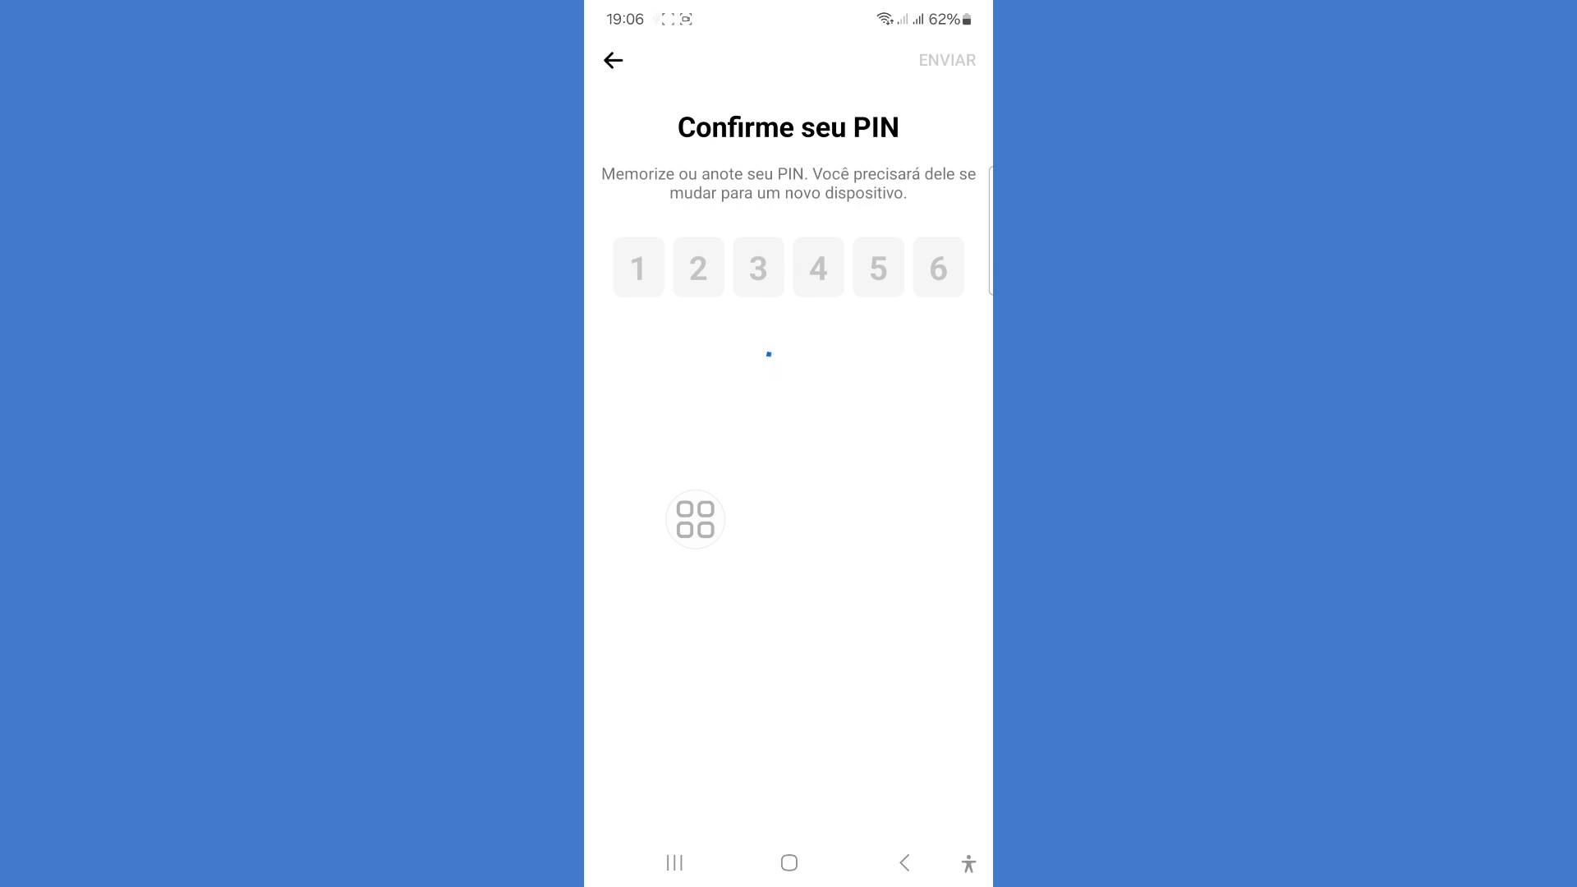
click(946, 59)
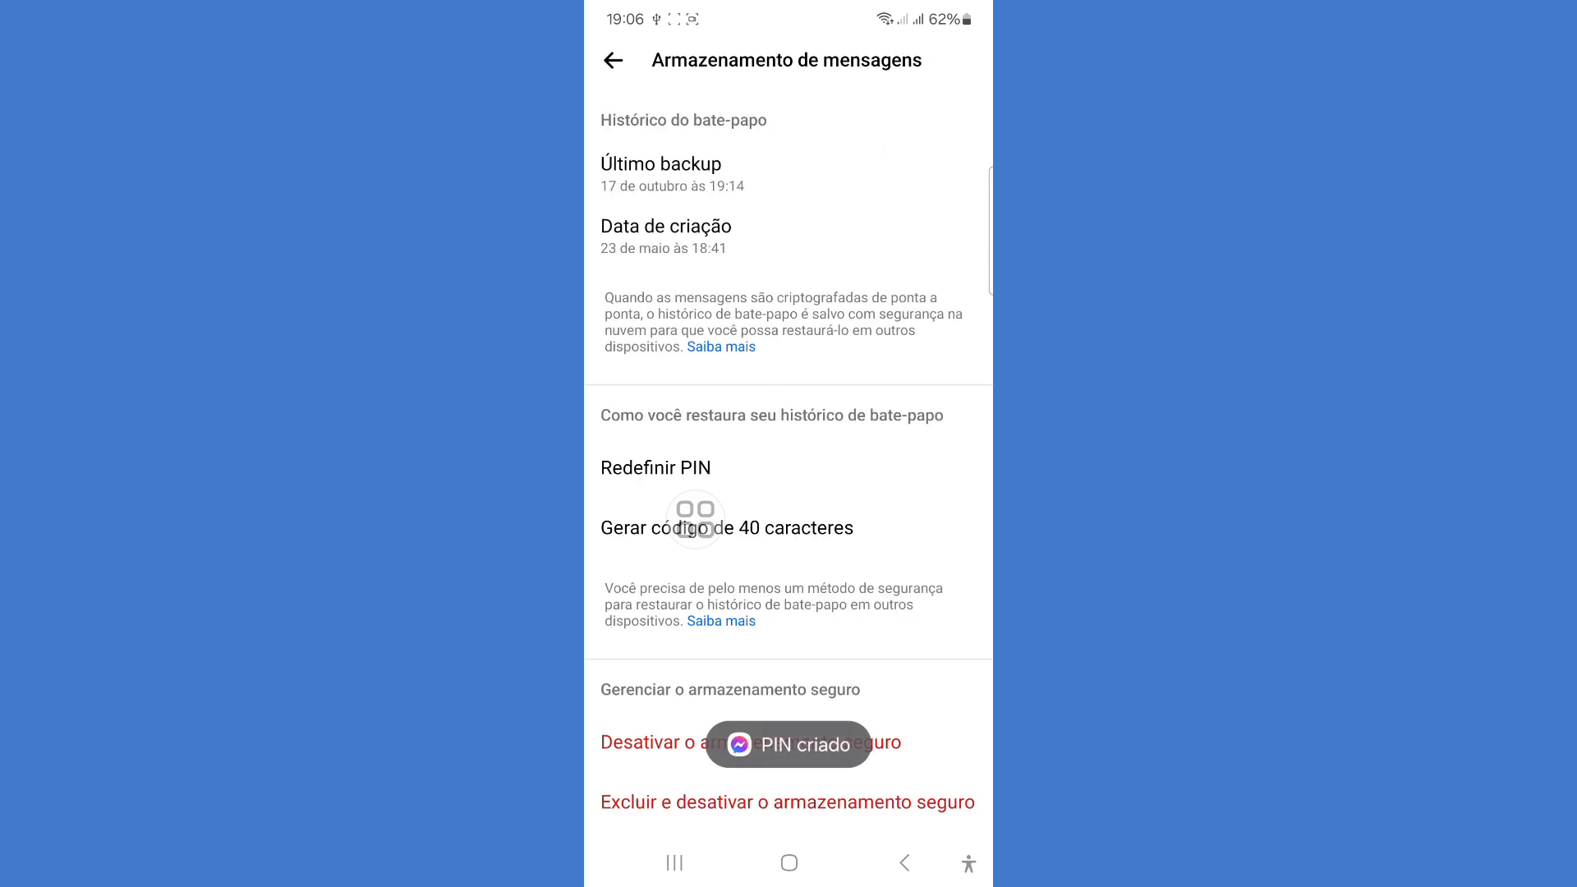